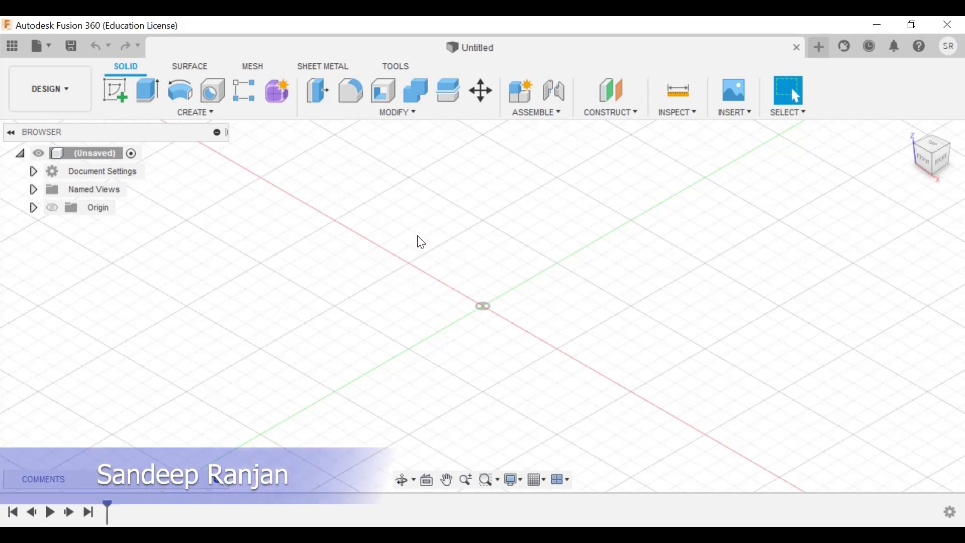
{"action": "mouse_move", "coordinate": [405, 242]}
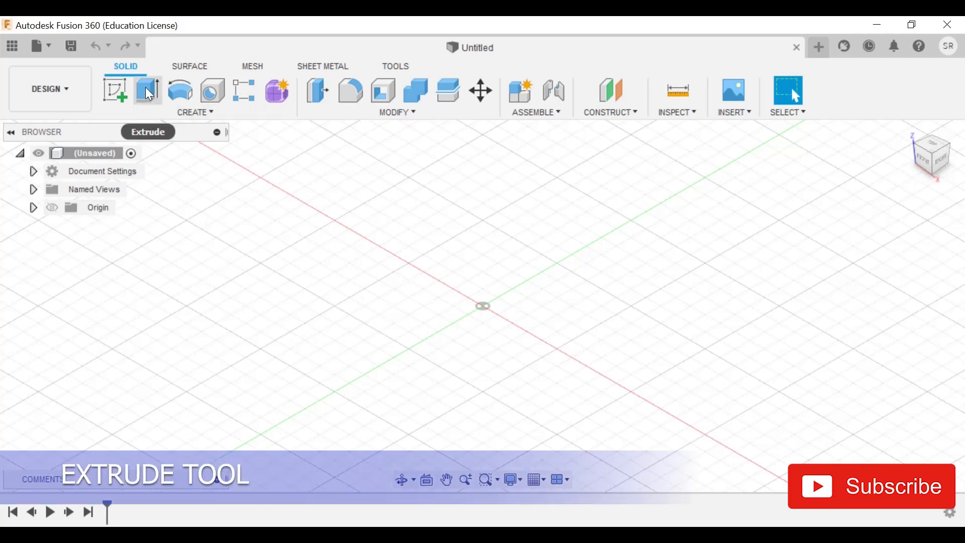
{"action": "mouse_move", "coordinate": [147, 92]}
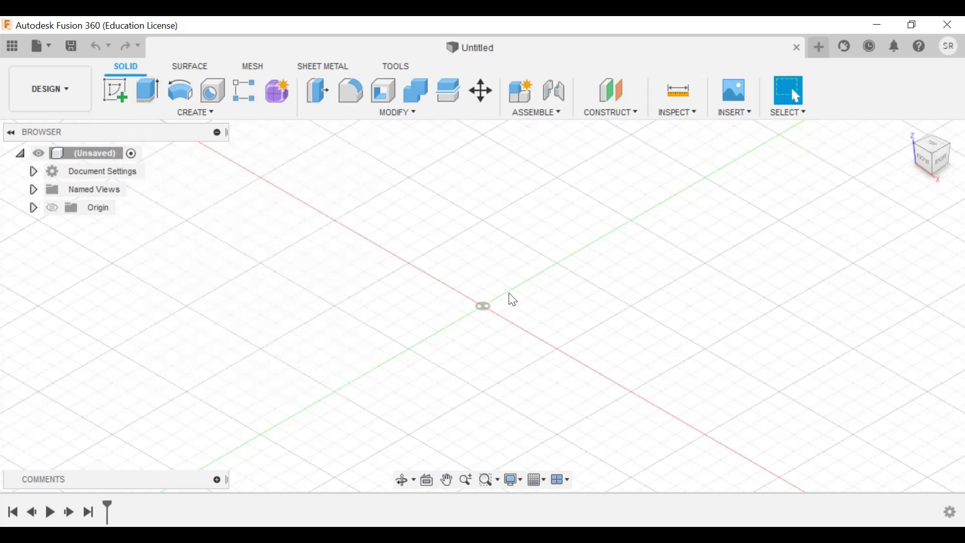
{"action": "mouse_move", "coordinate": [443, 293]}
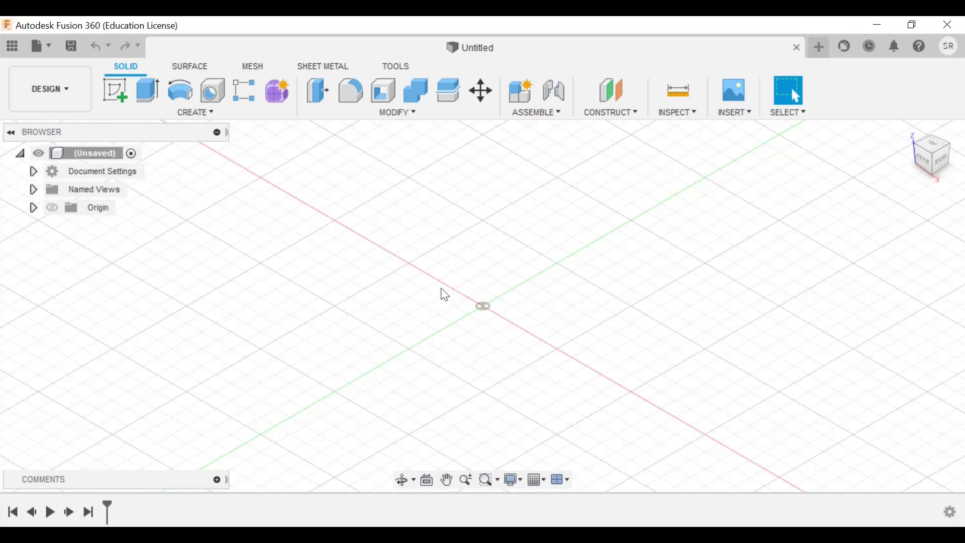
{"action": "mouse_move", "coordinate": [115, 91]}
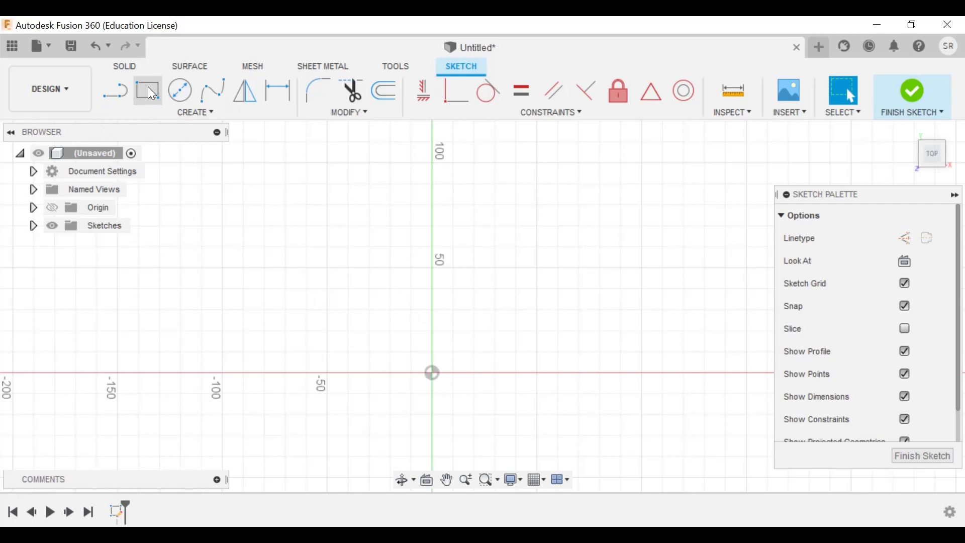
Draw a Center Rectangle around the origin on the ground-plane sketch
{"action": "left_click", "coordinate": [148, 91]}
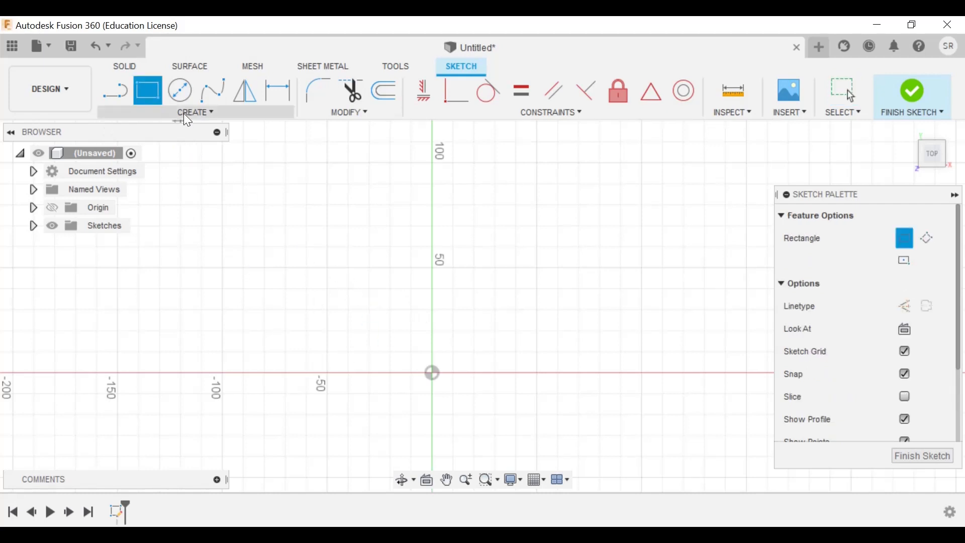
{"action": "left_click", "coordinate": [194, 112]}
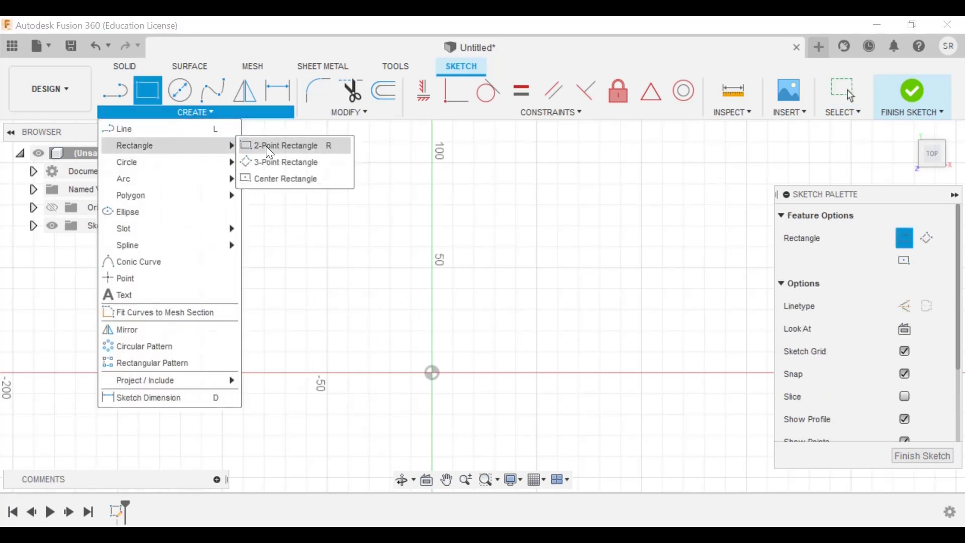
{"action": "left_click", "coordinate": [285, 146]}
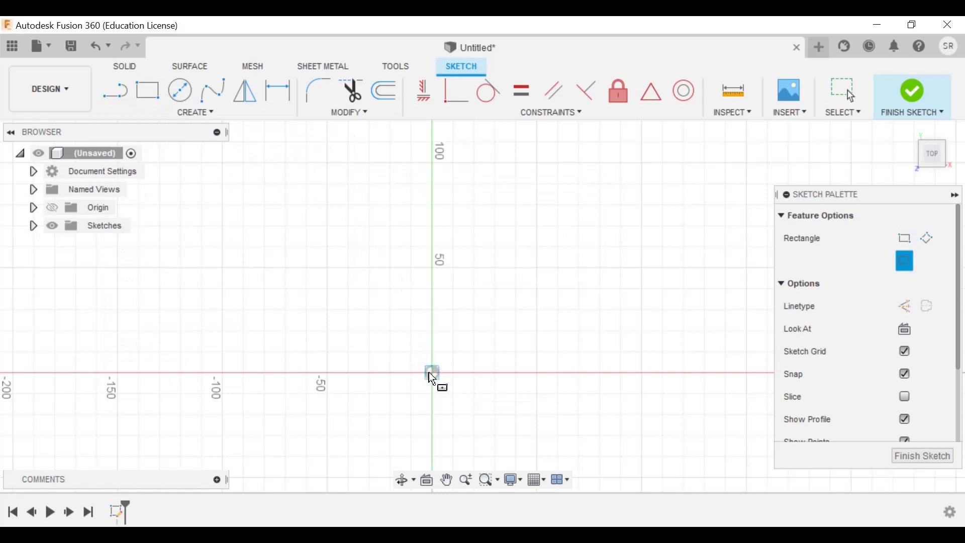
{"action": "left_click_drag", "start_coordinate": [431, 372], "coordinate": [555, 466]}
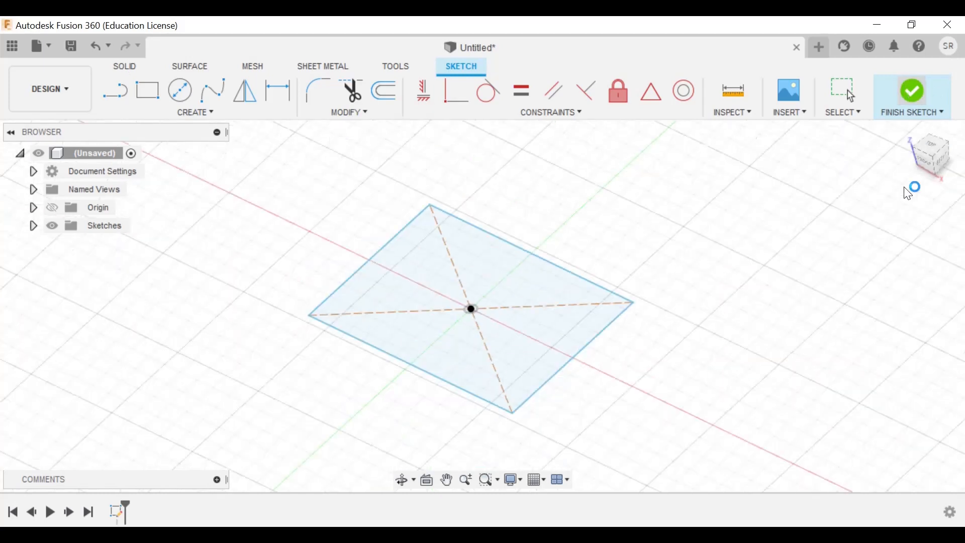
Finish the sketch and extrude the rectangle profile upward to a 50 mm distance
{"action": "left_click", "coordinate": [911, 92]}
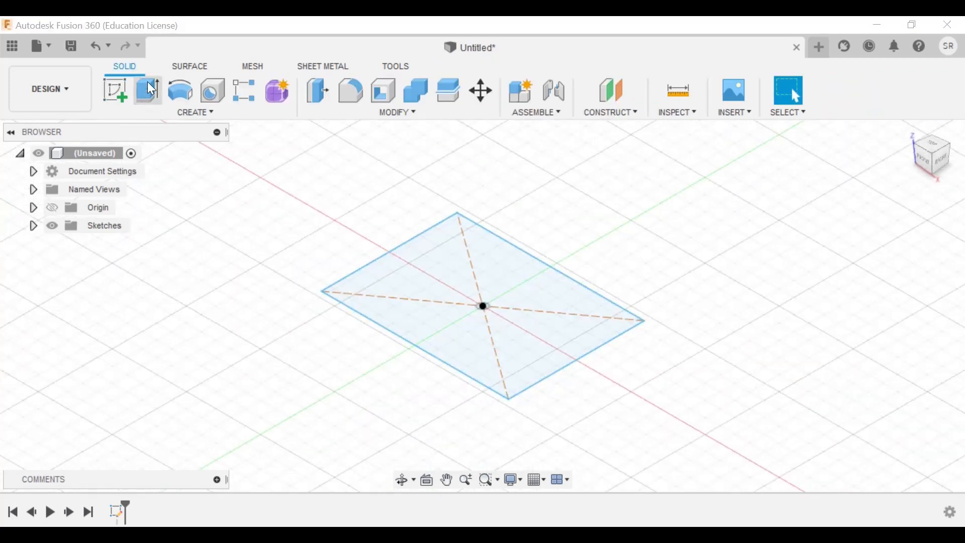
{"action": "left_click", "coordinate": [148, 91]}
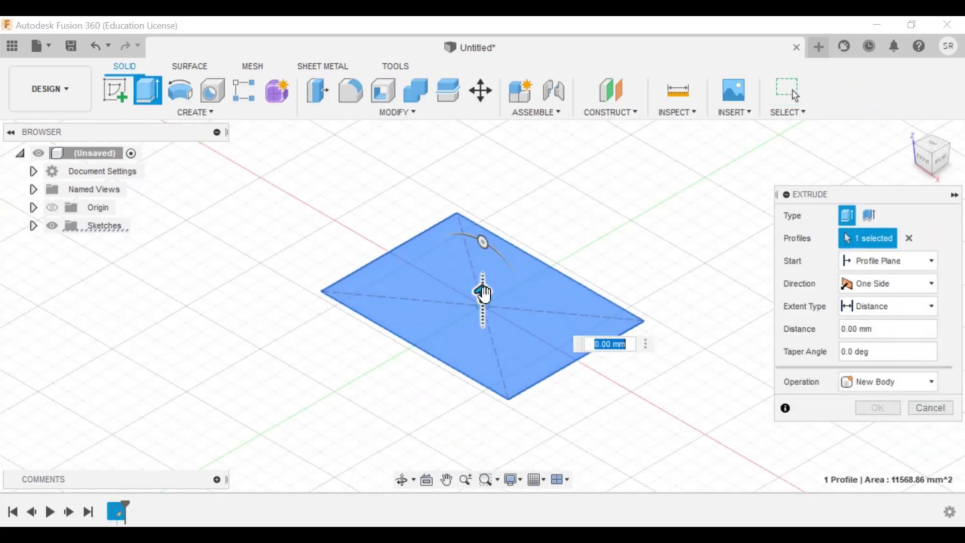
{"action": "left_click_drag", "start_coordinate": [481, 292], "coordinate": [481, 221]}
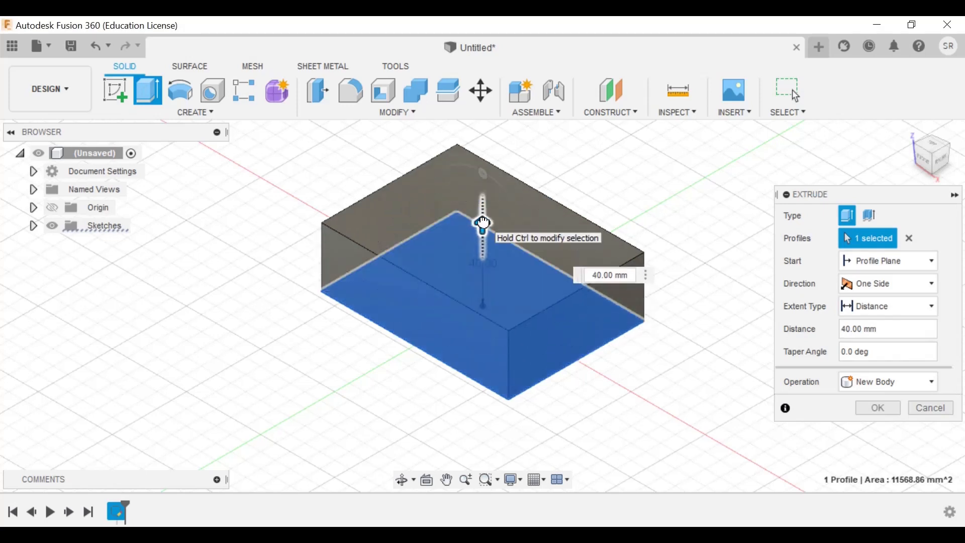
{"action": "type", "text": "50.00 mm"}
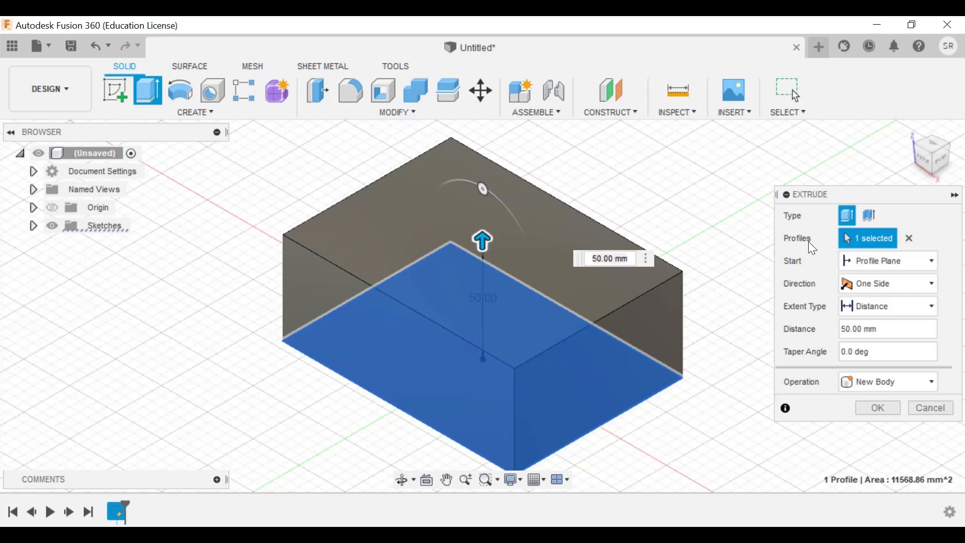
{"action": "mouse_move", "coordinate": [819, 295]}
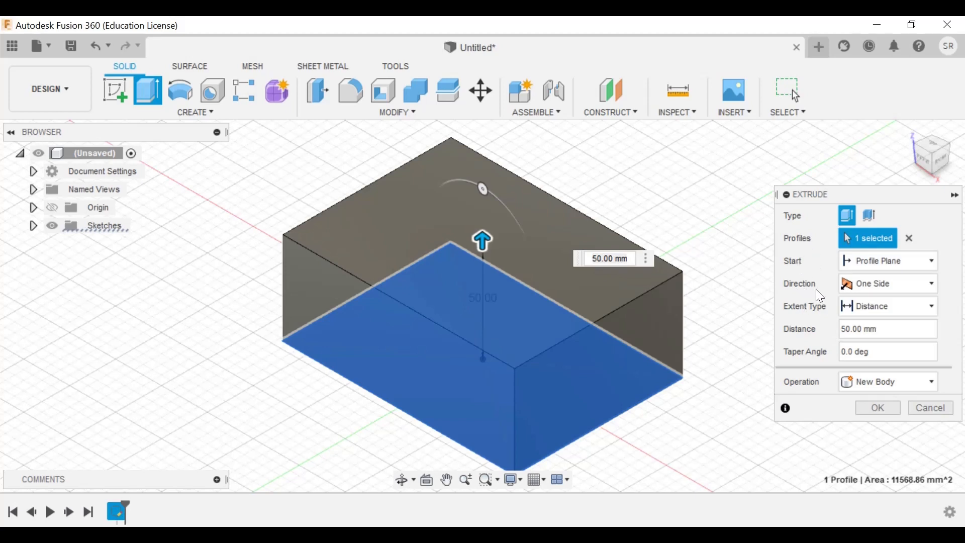
{"action": "mouse_move", "coordinate": [812, 342]}
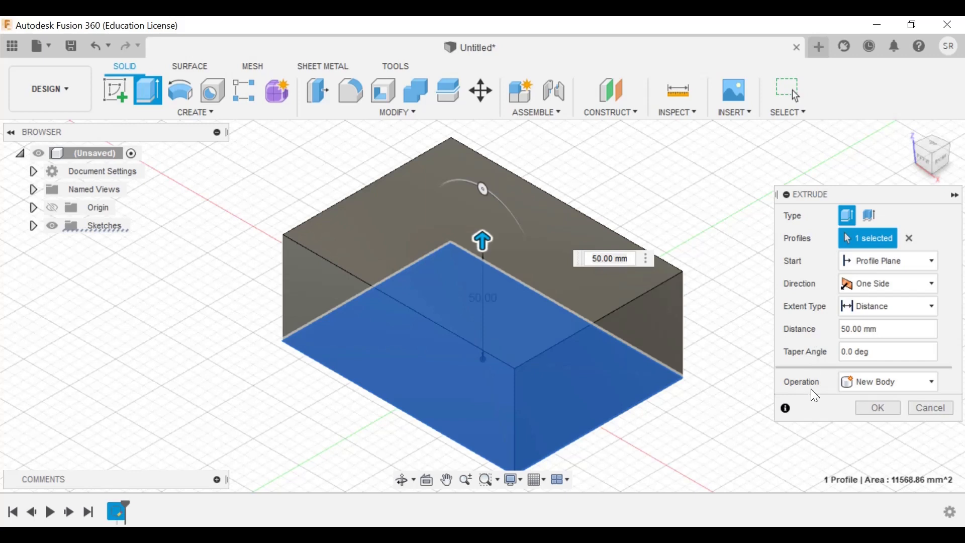
{"action": "mouse_move", "coordinate": [815, 391]}
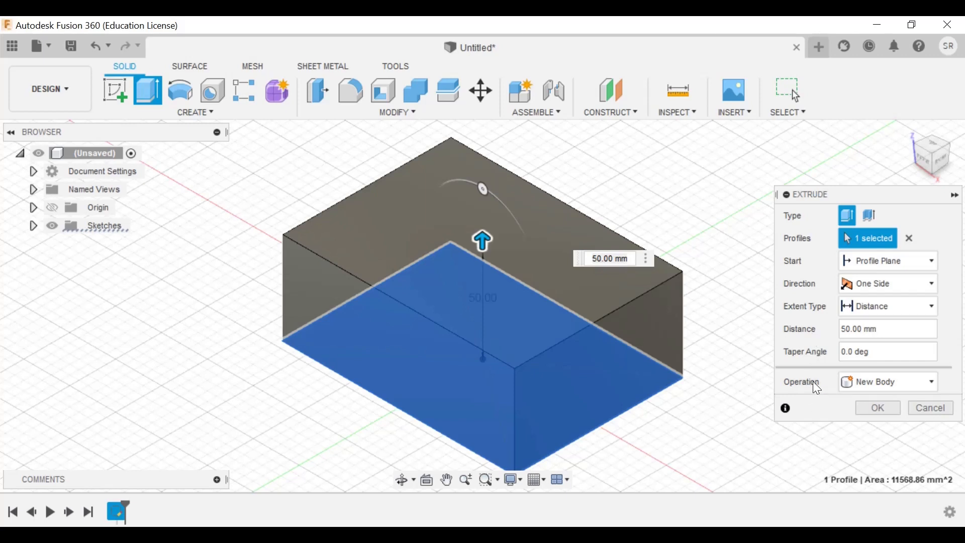
{"action": "mouse_move", "coordinate": [830, 380]}
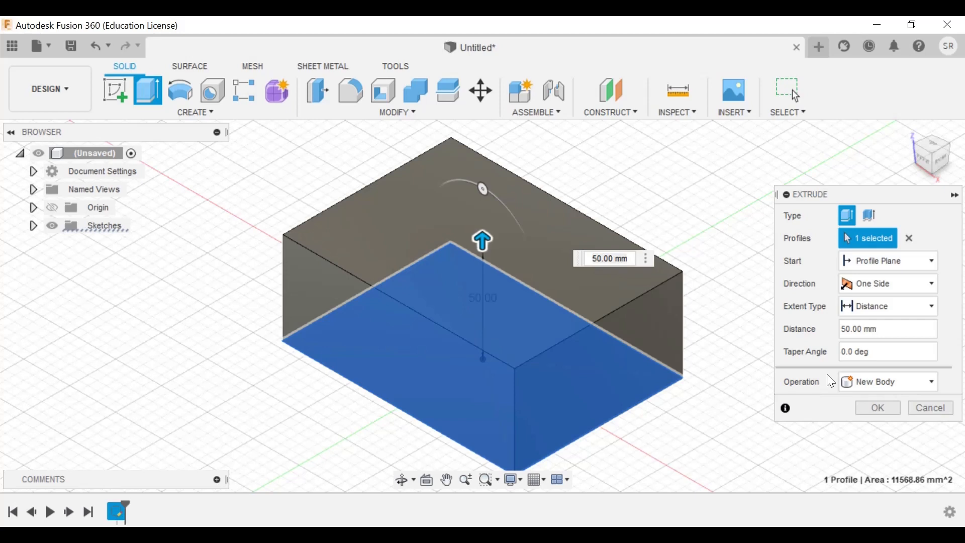
Give the extrusion a -45° taper angle and raise its distance to 60 mm
{"action": "left_click", "coordinate": [887, 351]}
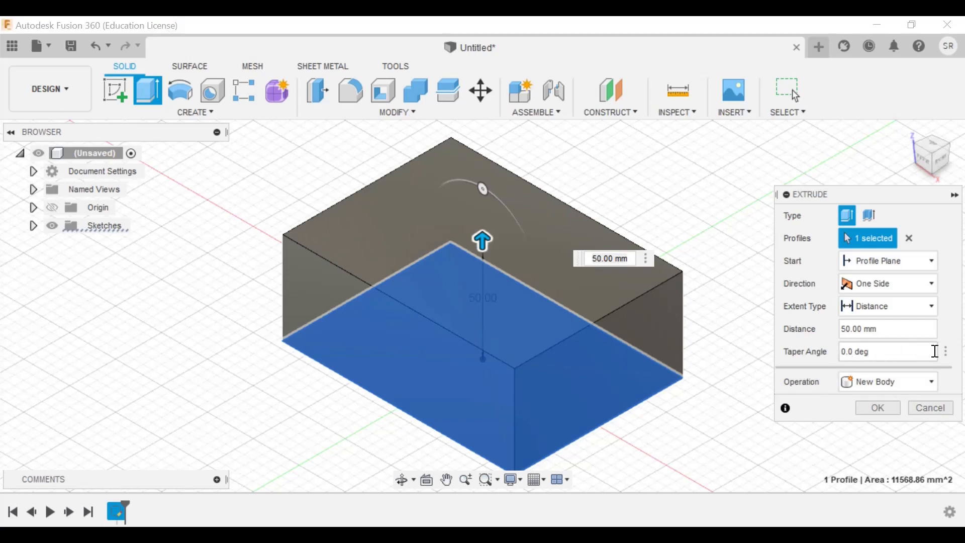
{"action": "left_click", "coordinate": [886, 351]}
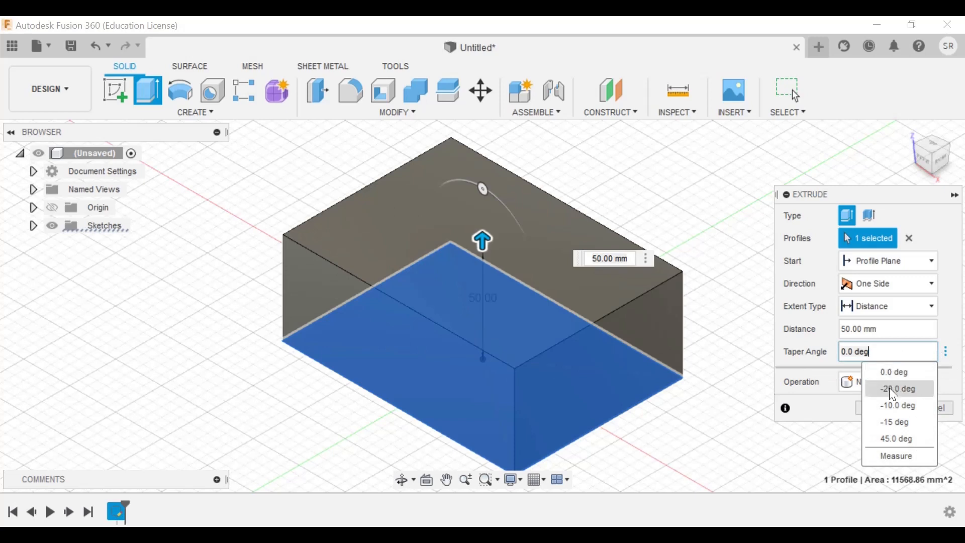
{"action": "left_click", "coordinate": [895, 388]}
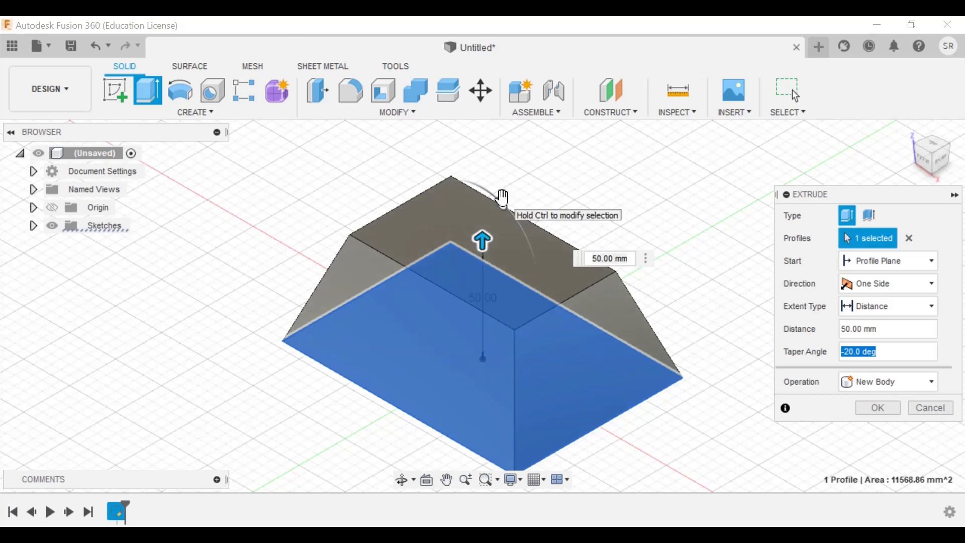
{"action": "mouse_move", "coordinate": [871, 156]}
{"action": "type", "text": "-45"}
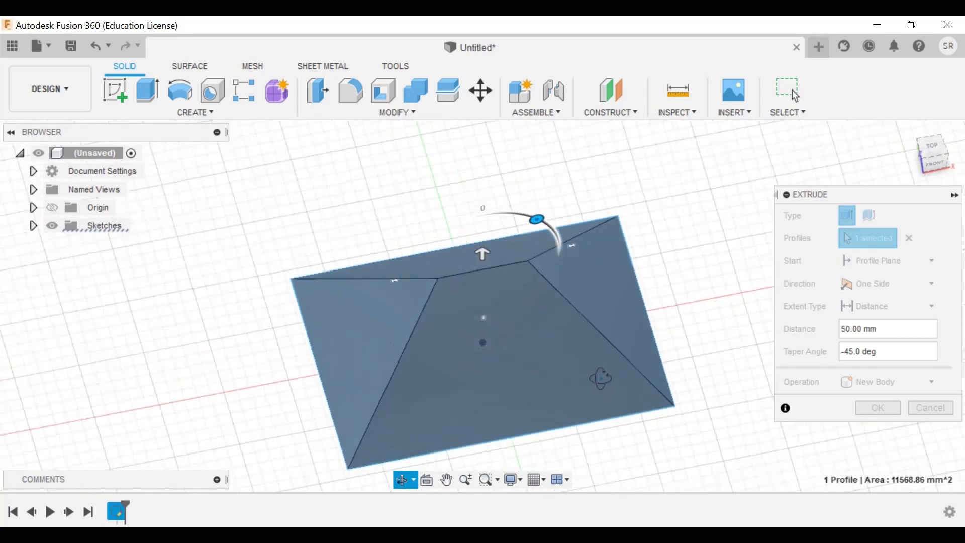
{"action": "left_click_drag", "start_coordinate": [535, 218], "coordinate": [487, 179]}
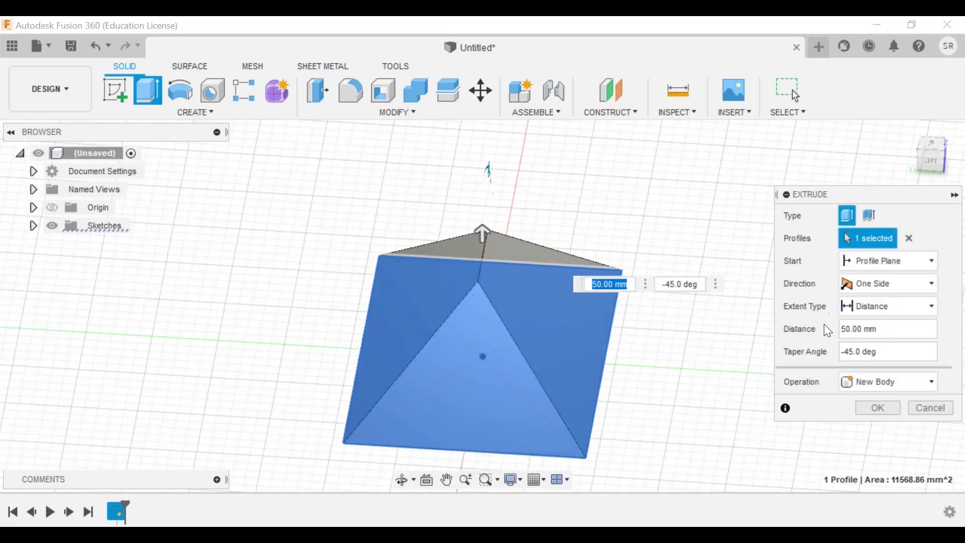
{"action": "mouse_move", "coordinate": [480, 242]}
{"action": "type", "text": "25"}
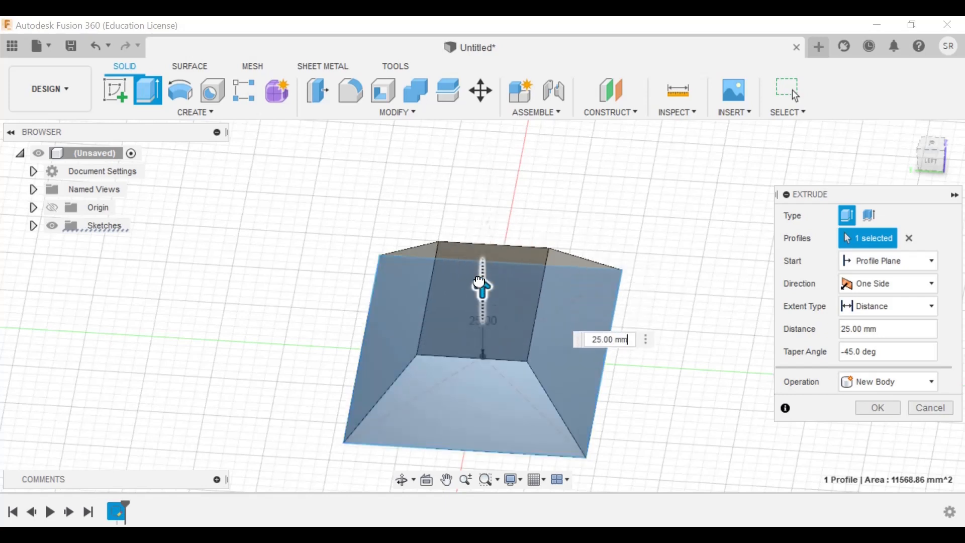
{"action": "left_click_drag", "start_coordinate": [481, 283], "coordinate": [481, 209]}
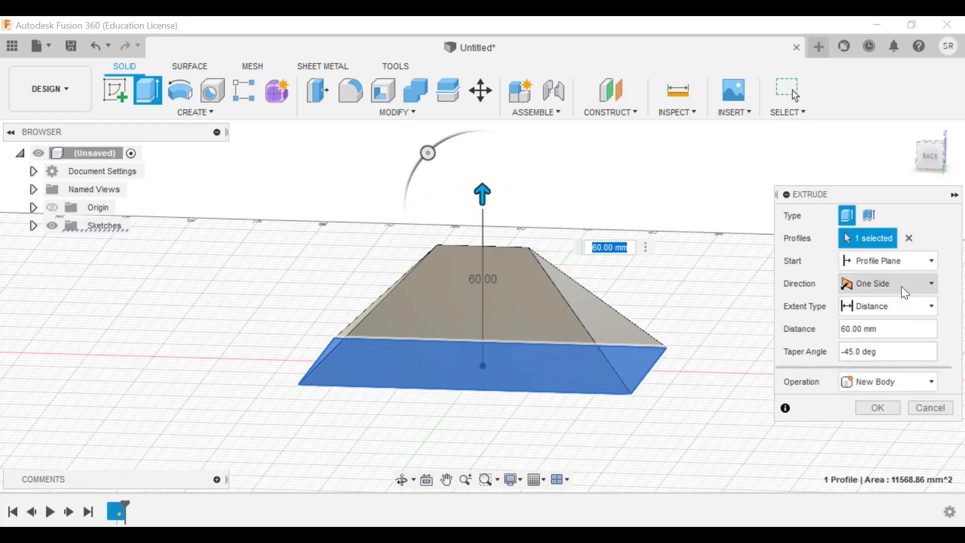
Set the extrude direction to Two Sides and view the solid from the back
{"action": "left_click", "coordinate": [887, 283]}
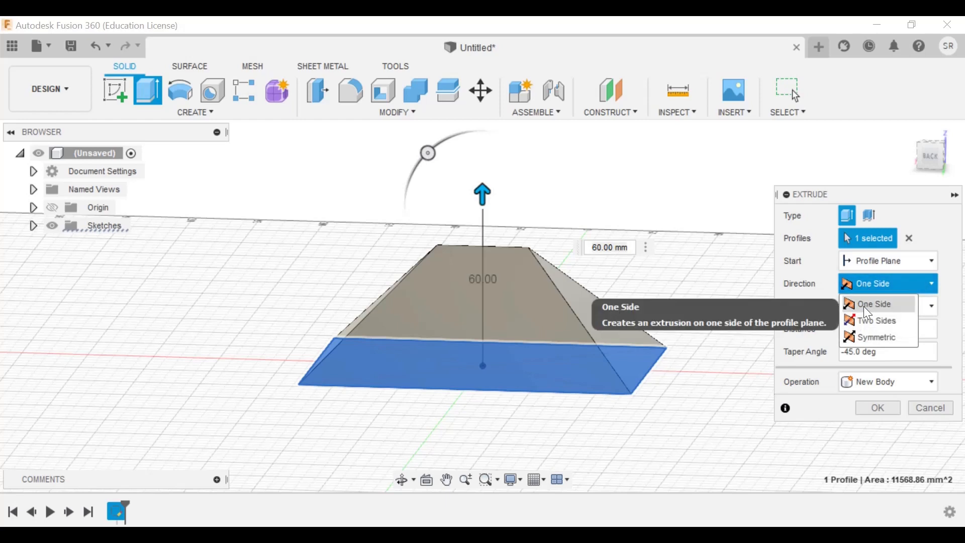
{"action": "left_click", "coordinate": [874, 320]}
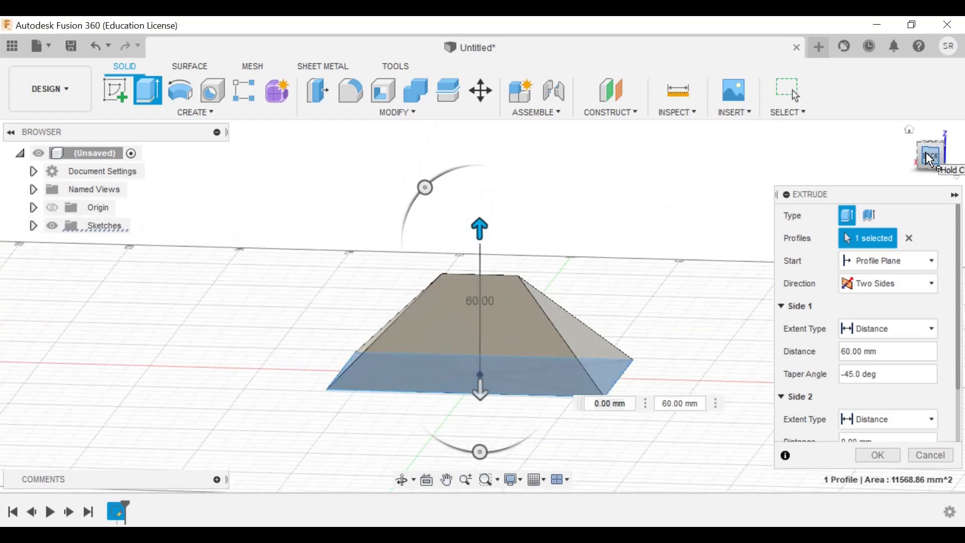
{"action": "left_click", "coordinate": [931, 154]}
{"action": "type", "text": "20"}
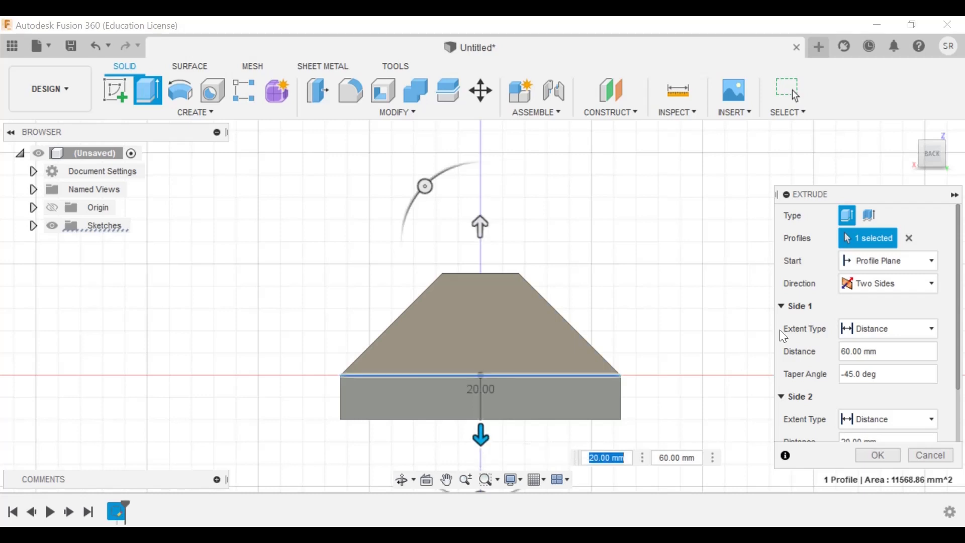
{"action": "mouse_move", "coordinate": [822, 226]}
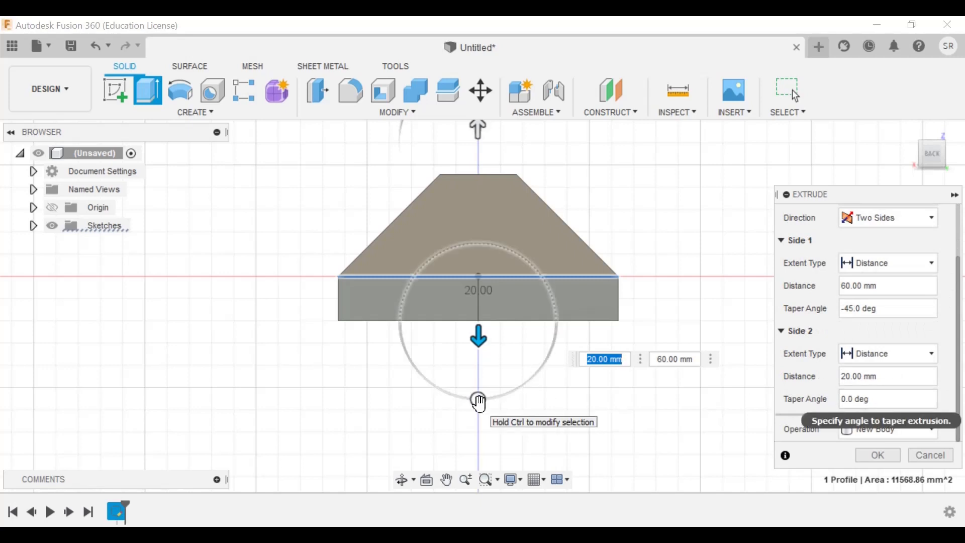
Drag Side 2 to a 30 mm distance with a -55° taper angle
{"action": "left_click_drag", "start_coordinate": [478, 399], "coordinate": [539, 370]}
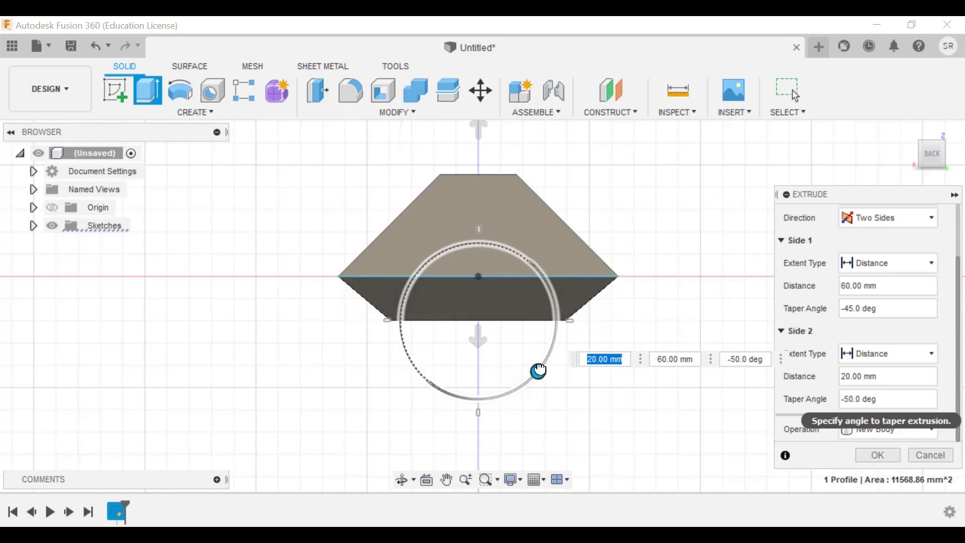
{"action": "left_click_drag", "start_coordinate": [539, 370], "coordinate": [553, 334]}
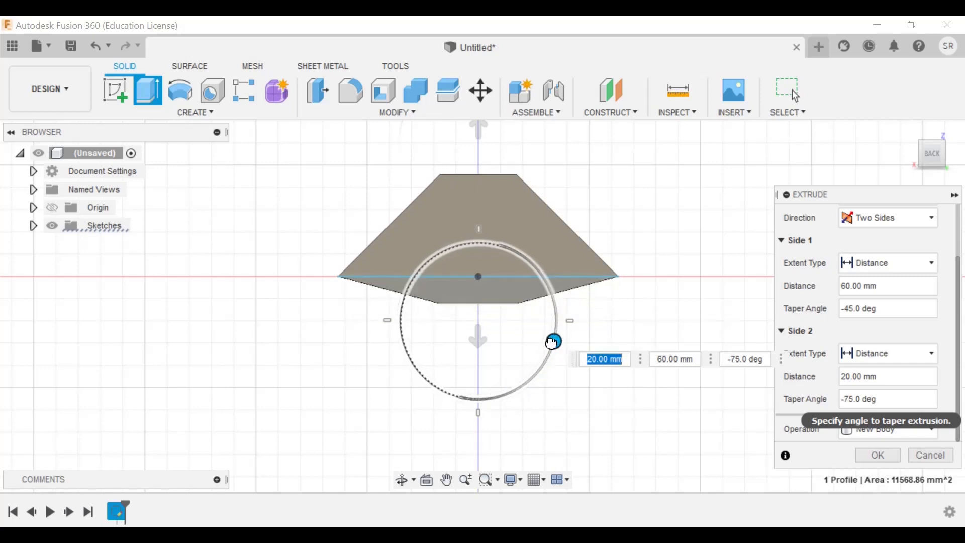
{"action": "left_click_drag", "start_coordinate": [551, 342], "coordinate": [483, 397]}
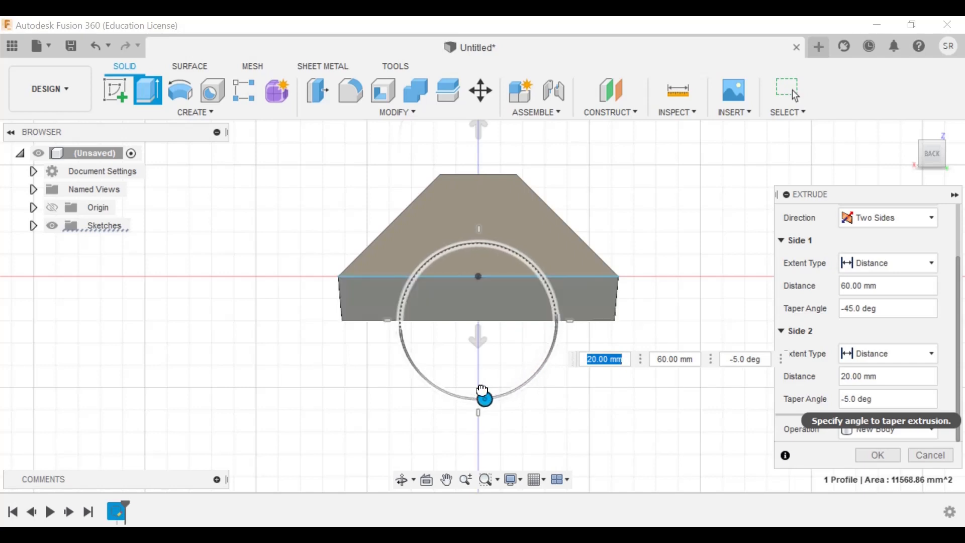
{"action": "left_click_drag", "start_coordinate": [484, 399], "coordinate": [421, 369]}
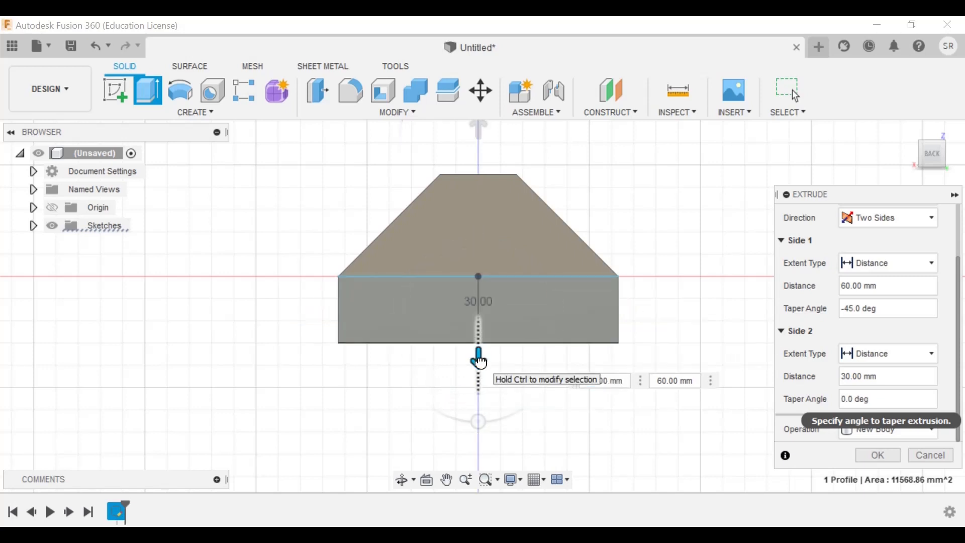
{"action": "left_click_drag", "start_coordinate": [478, 352], "coordinate": [485, 421]}
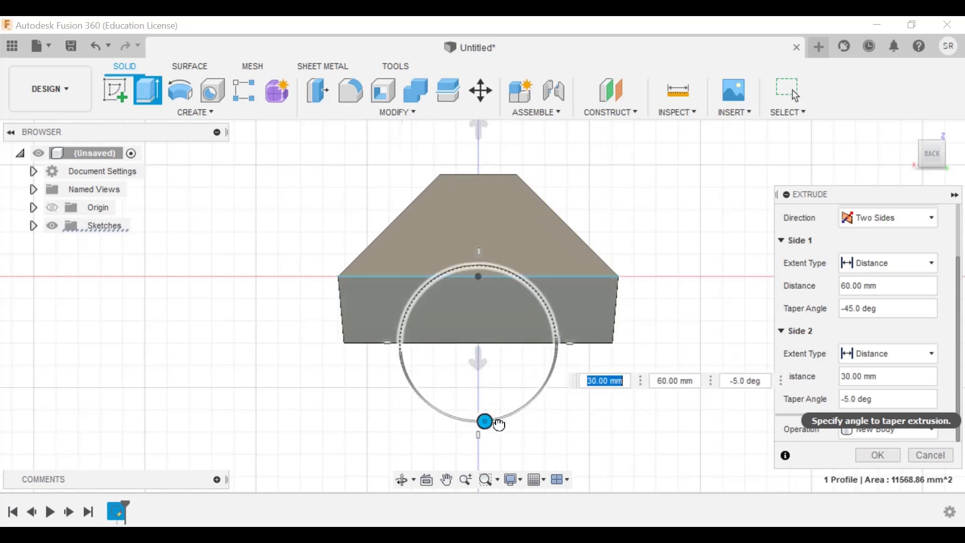
{"action": "left_click_drag", "start_coordinate": [484, 421], "coordinate": [528, 405]}
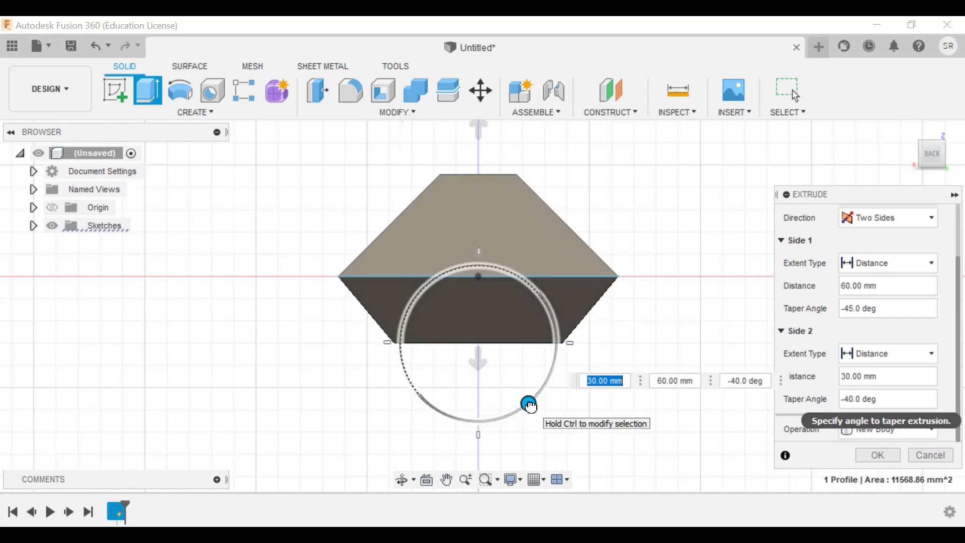
{"action": "left_click_drag", "start_coordinate": [531, 405], "coordinate": [541, 390]}
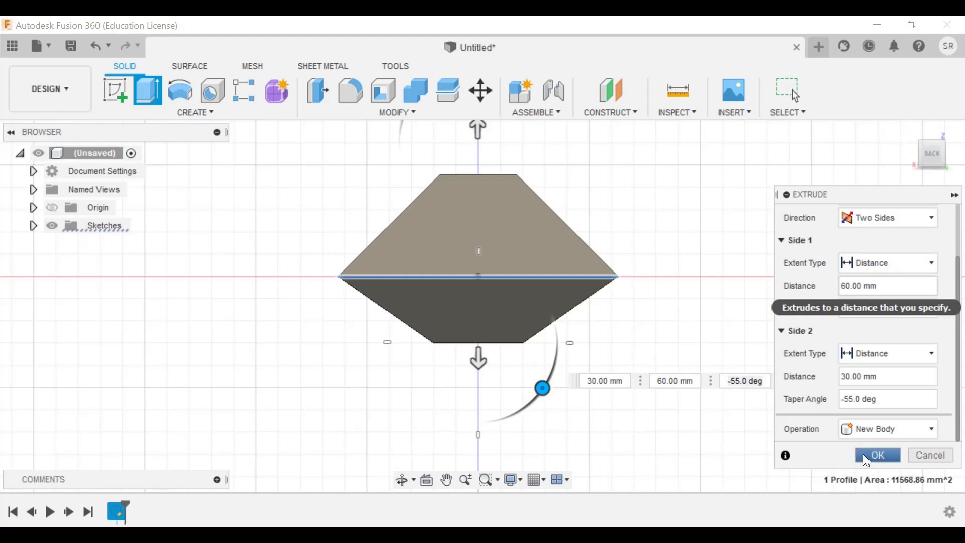
Confirm the extrusion with OK and return to the Home view
{"action": "left_click", "coordinate": [876, 455]}
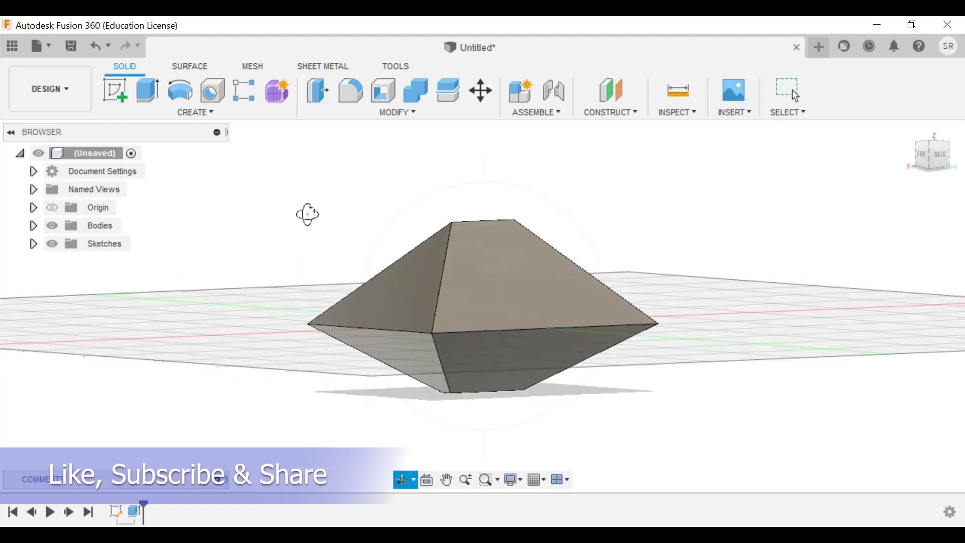
{"action": "left_click", "coordinate": [786, 91]}
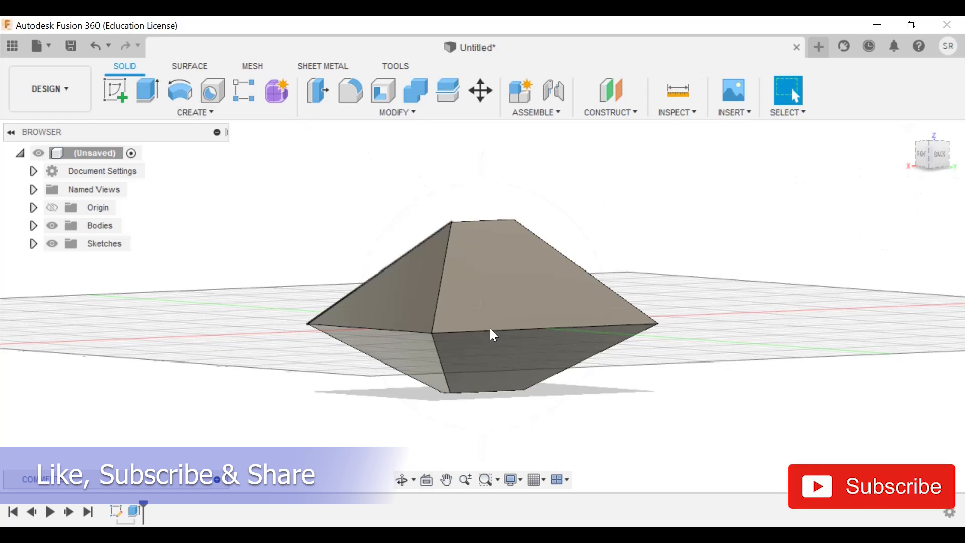
{"action": "mouse_move", "coordinate": [841, 285]}
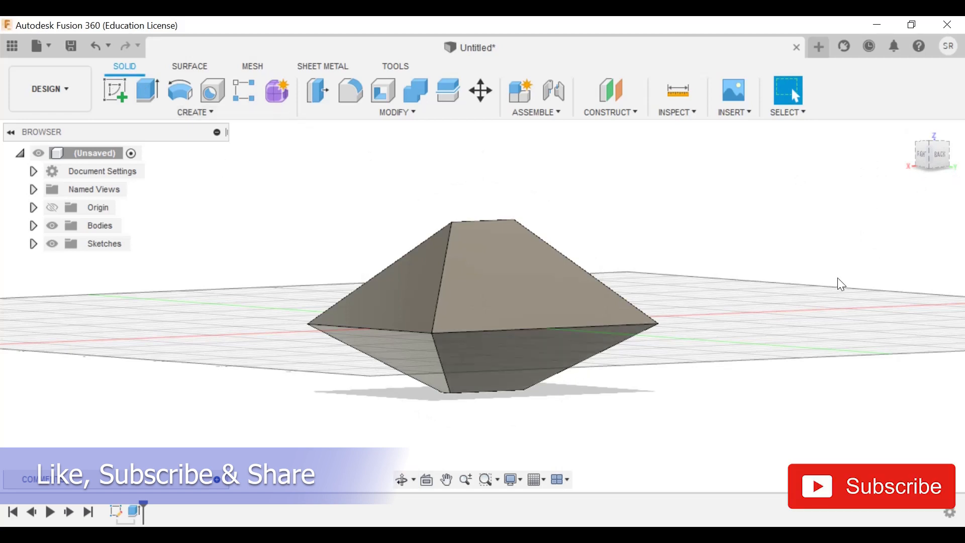